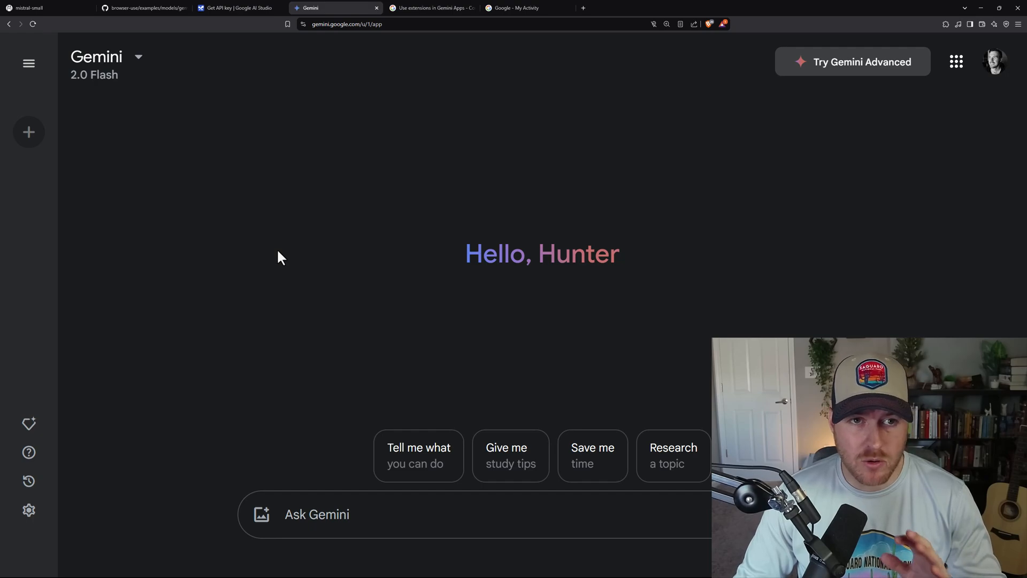
pyautogui.moveTo(289, 292)
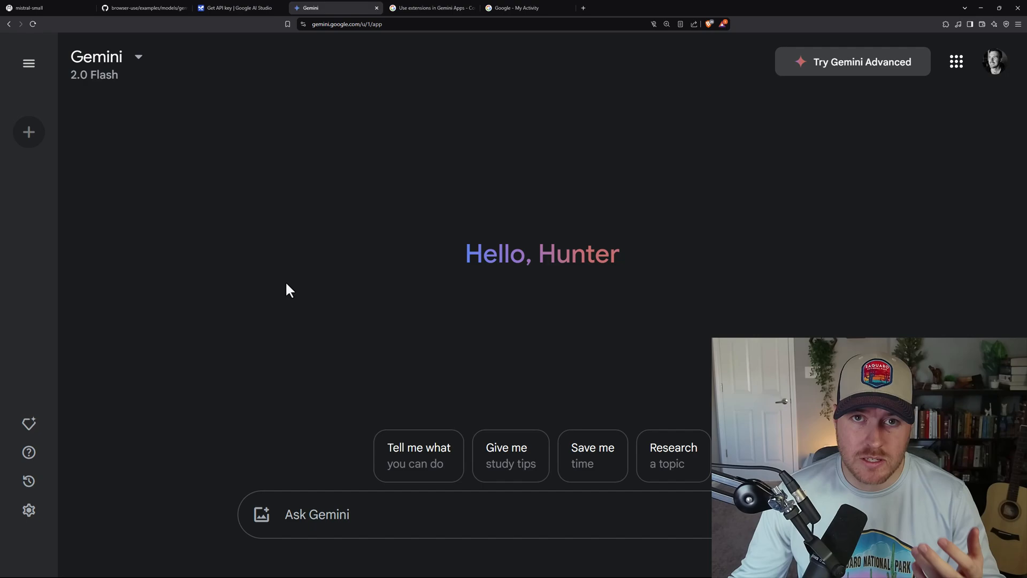
pyautogui.moveTo(28, 63)
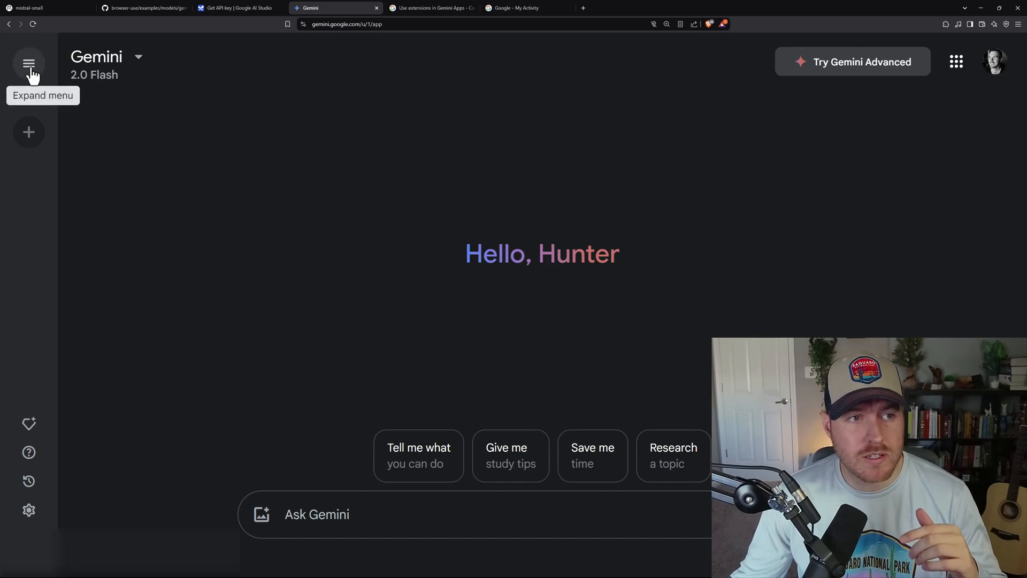
# Expand the Gemini sidebar and go to Activity, opening Gemini Apps Activity in a new tab.
pyautogui.click(28, 63)
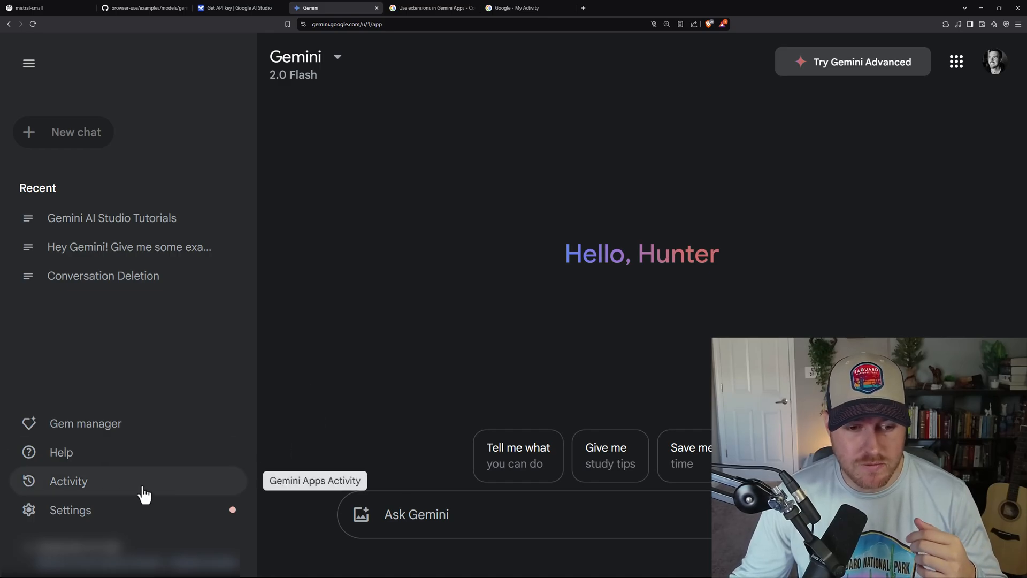
pyautogui.click(68, 481)
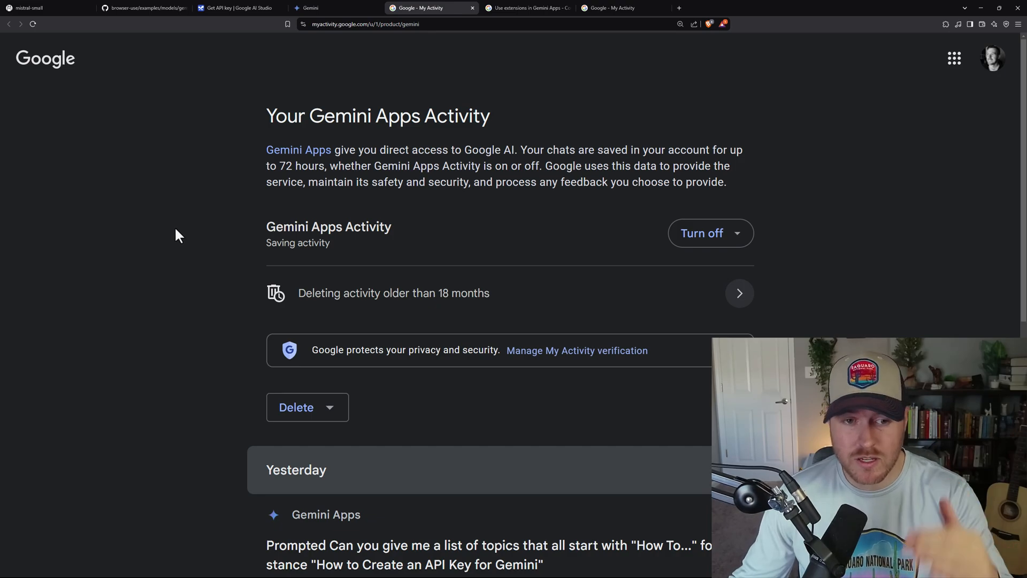
# Turn on Gemini Apps Activity saving, confirm it, and dismiss the confirmation.
pyautogui.moveTo(266, 226); pyautogui.dragTo(391, 226)
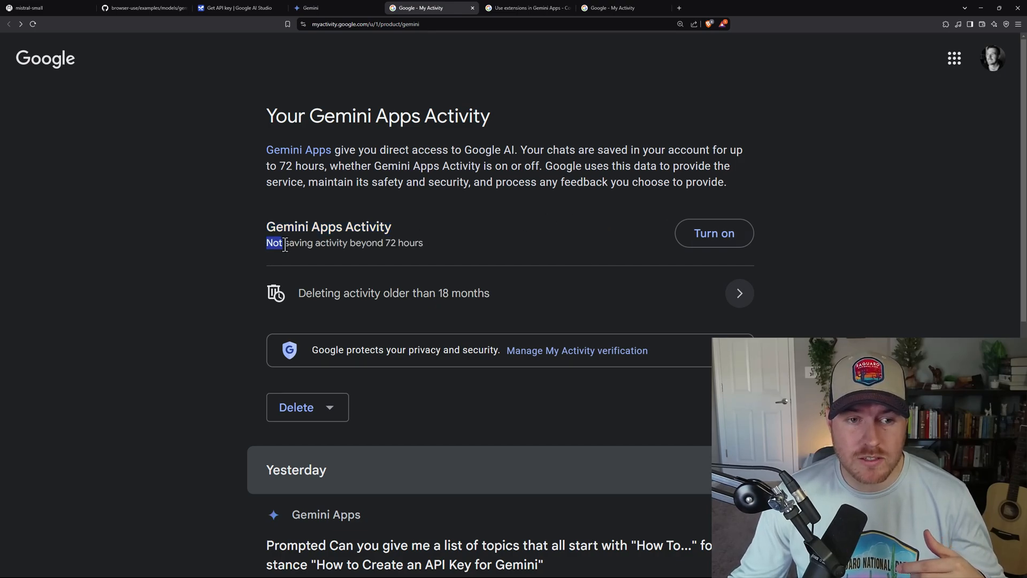
pyautogui.moveTo(266, 243); pyautogui.dragTo(424, 242)
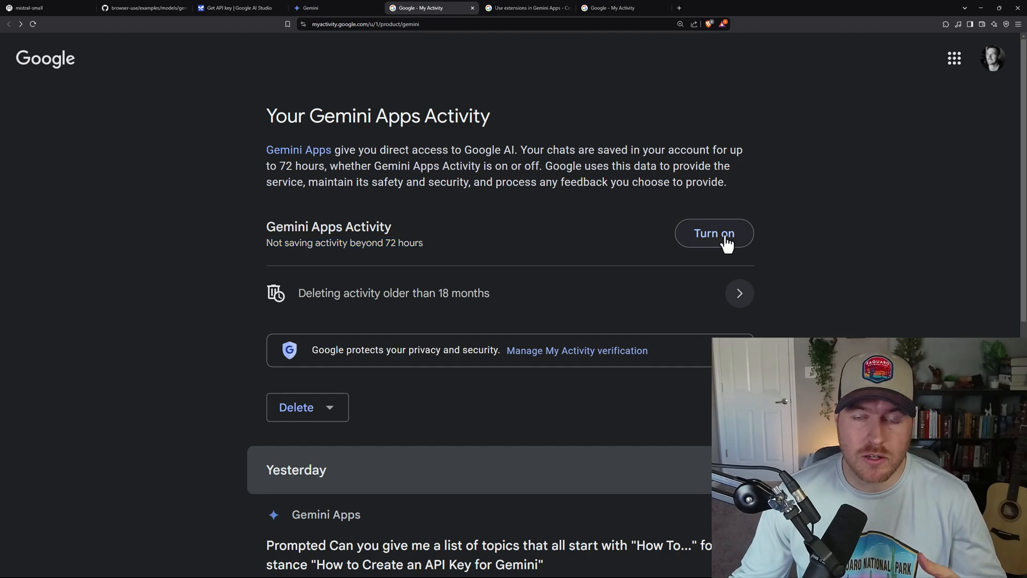
pyautogui.click(713, 233)
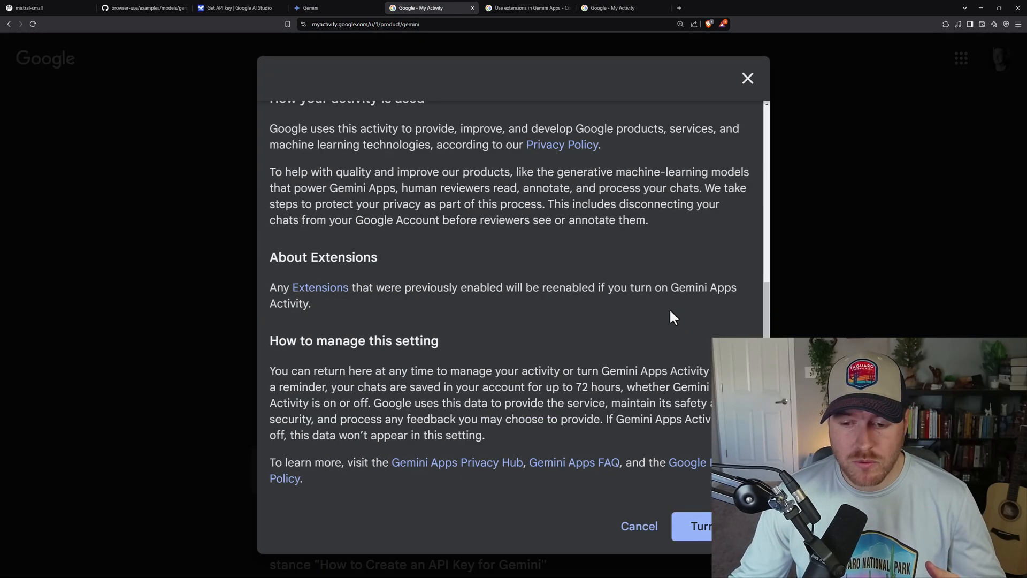
pyautogui.click(700, 526)
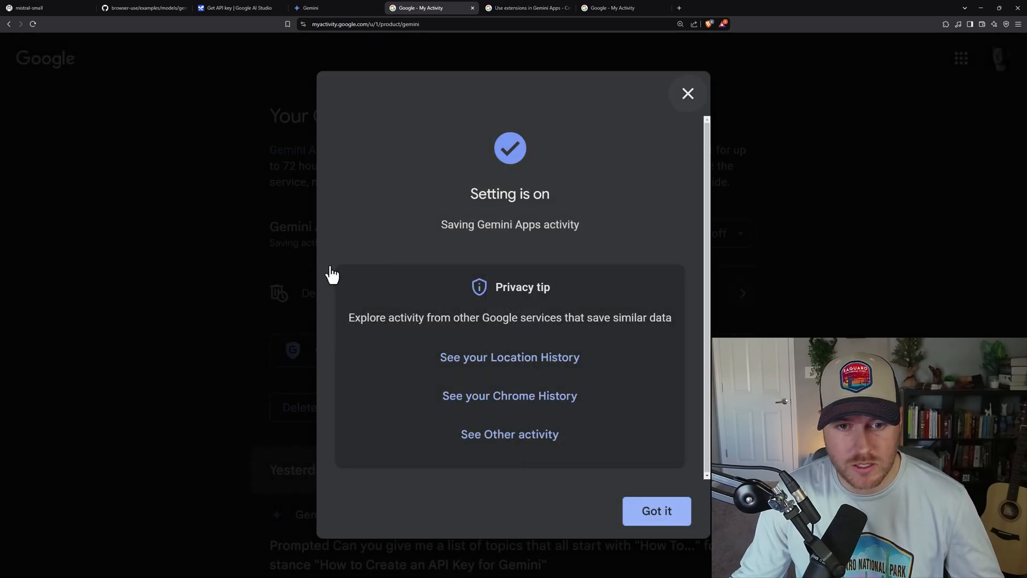
pyautogui.click(335, 8)
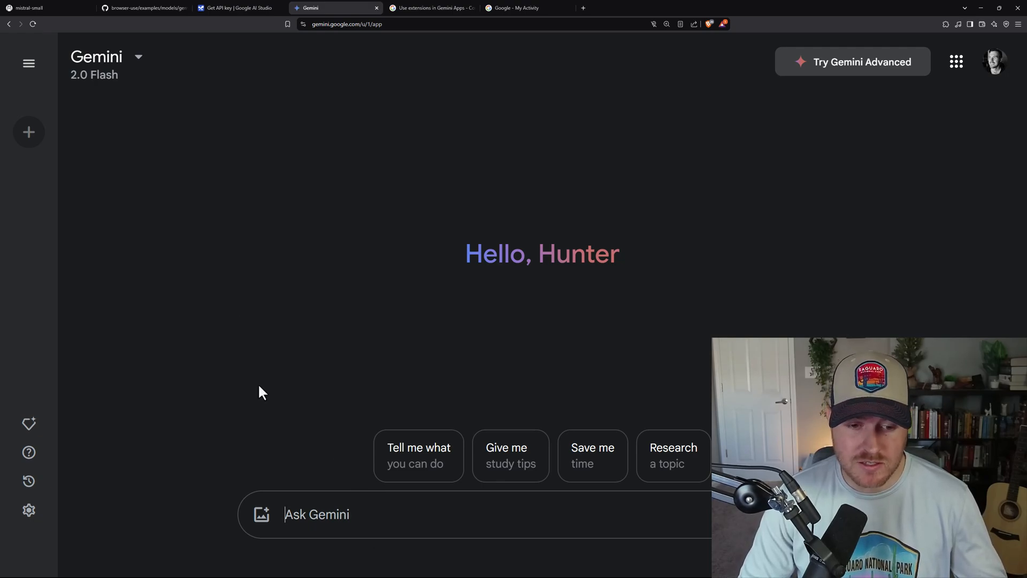
pyautogui.write('@')
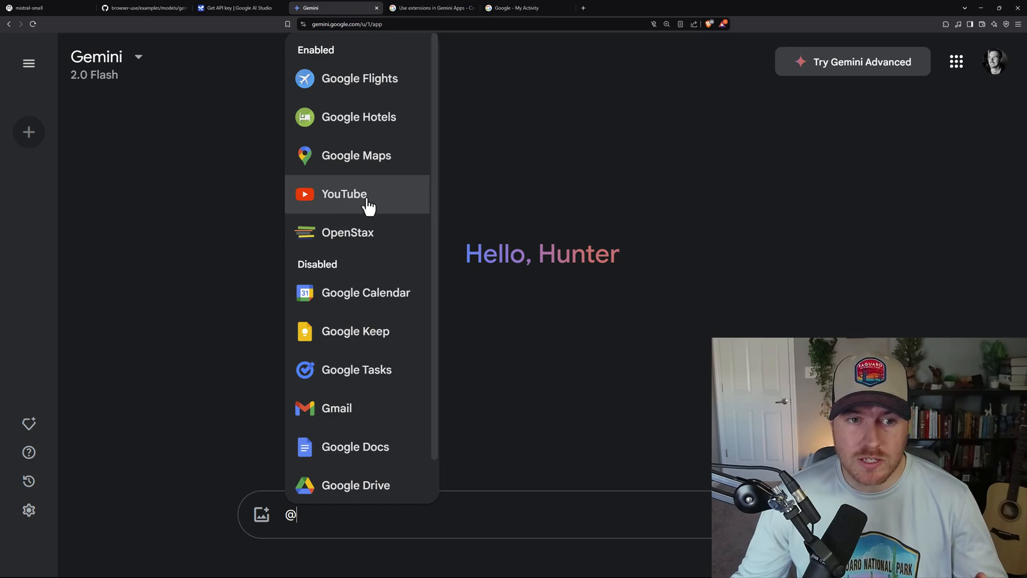
pyautogui.click(344, 194)
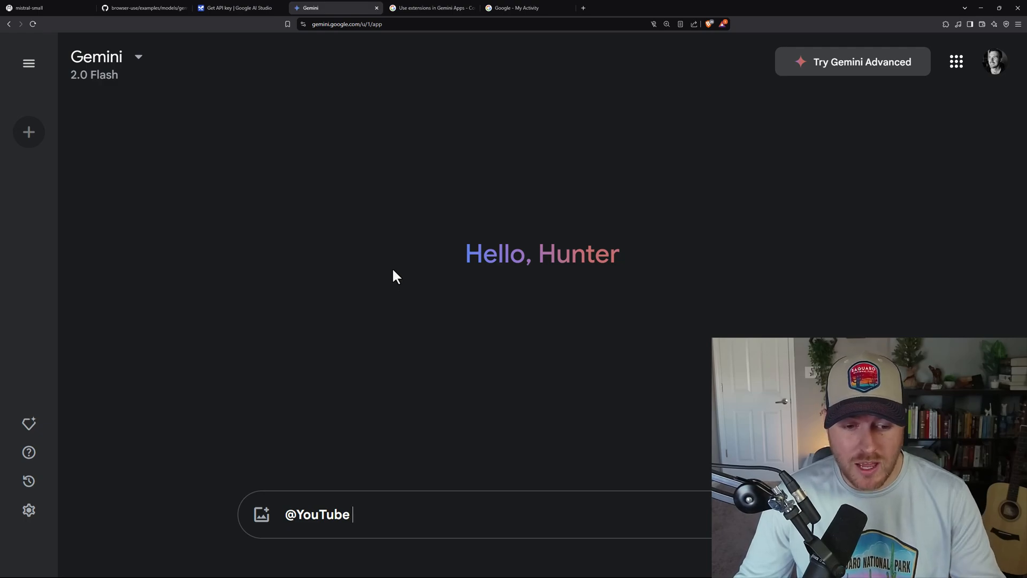
pyautogui.write('Summarize the latest Veritasium video')
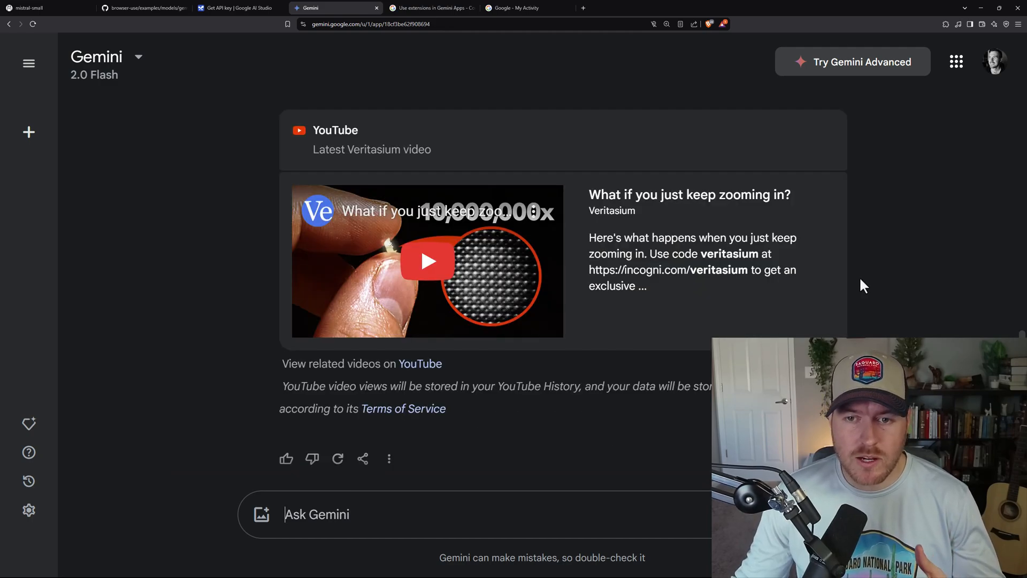
pyautogui.write('@')
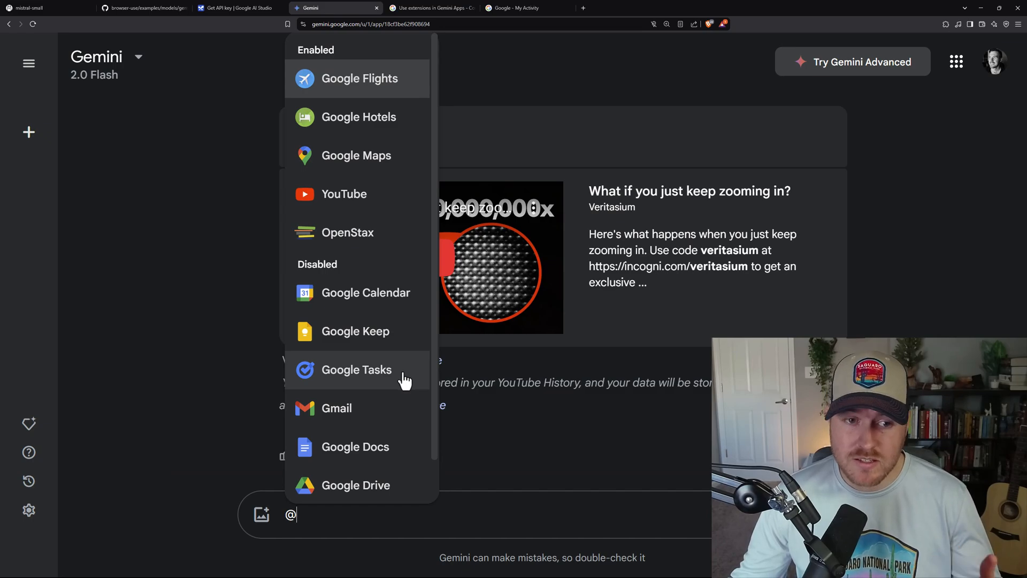
pyautogui.moveTo(354, 517)
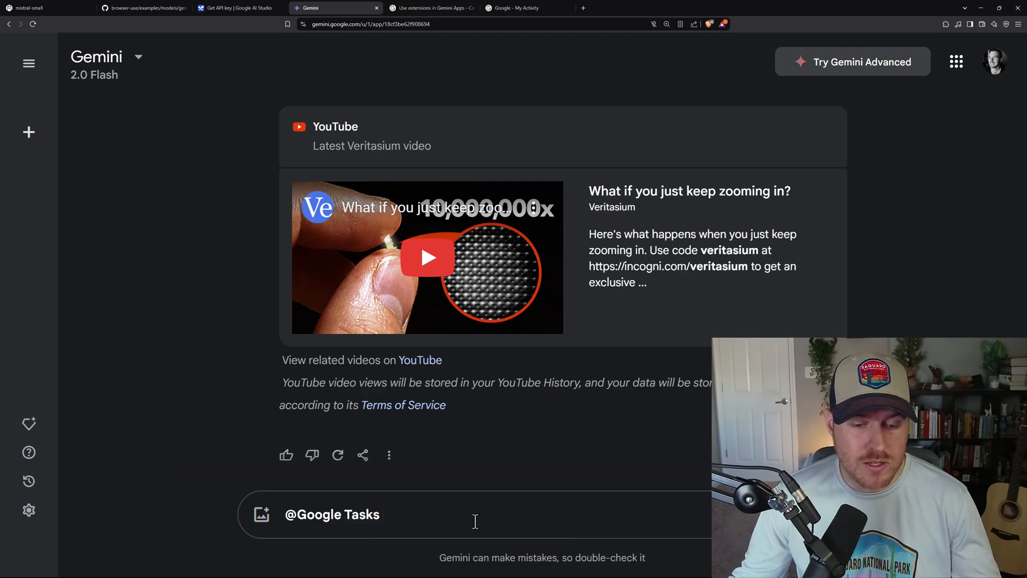
# Request 'Create a task to make a video tomorrow at noon' and connect Google Workspace.
pyautogui.write('Create a task to make a video tomorrow at noon')
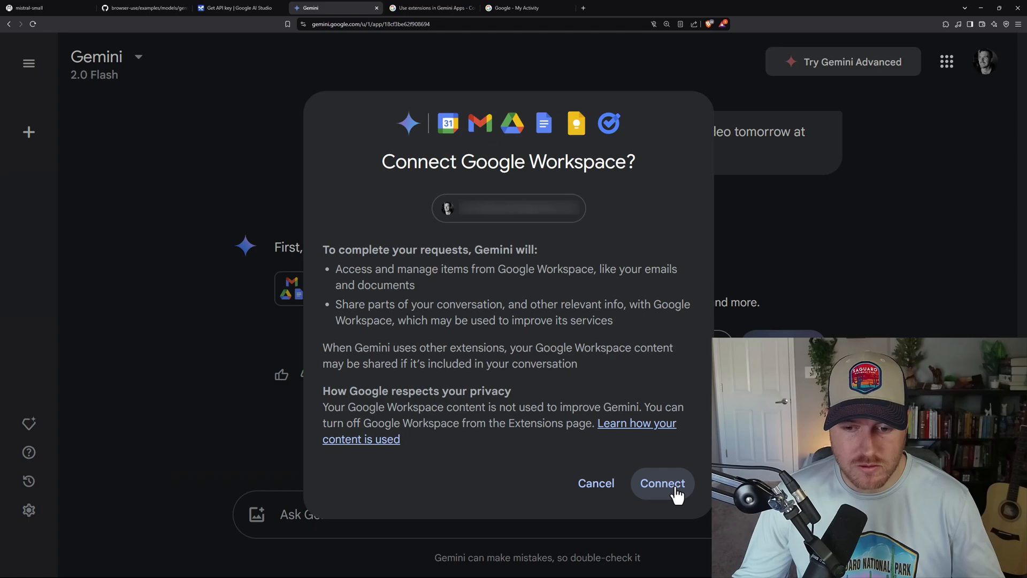
pyautogui.click(662, 483)
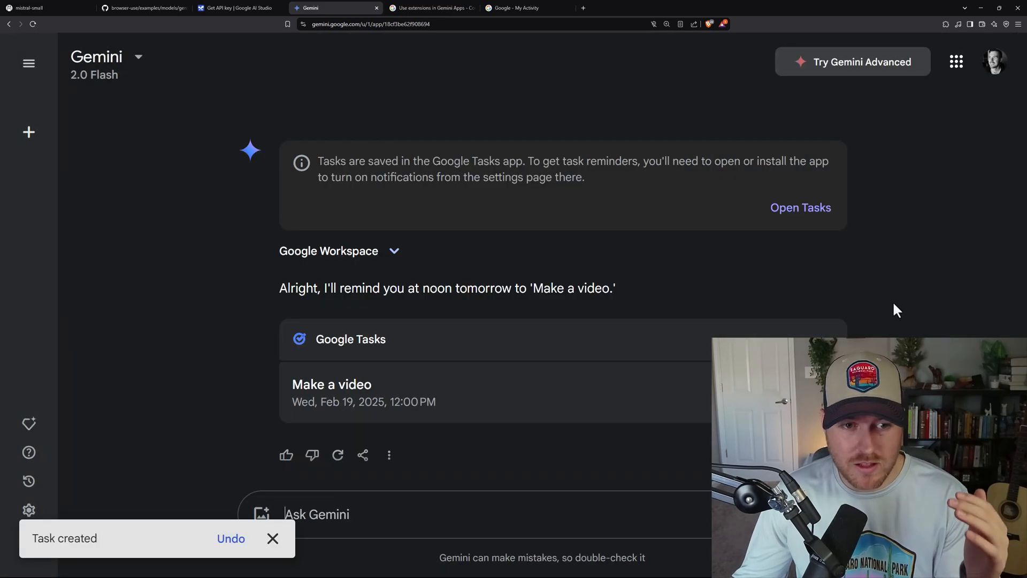